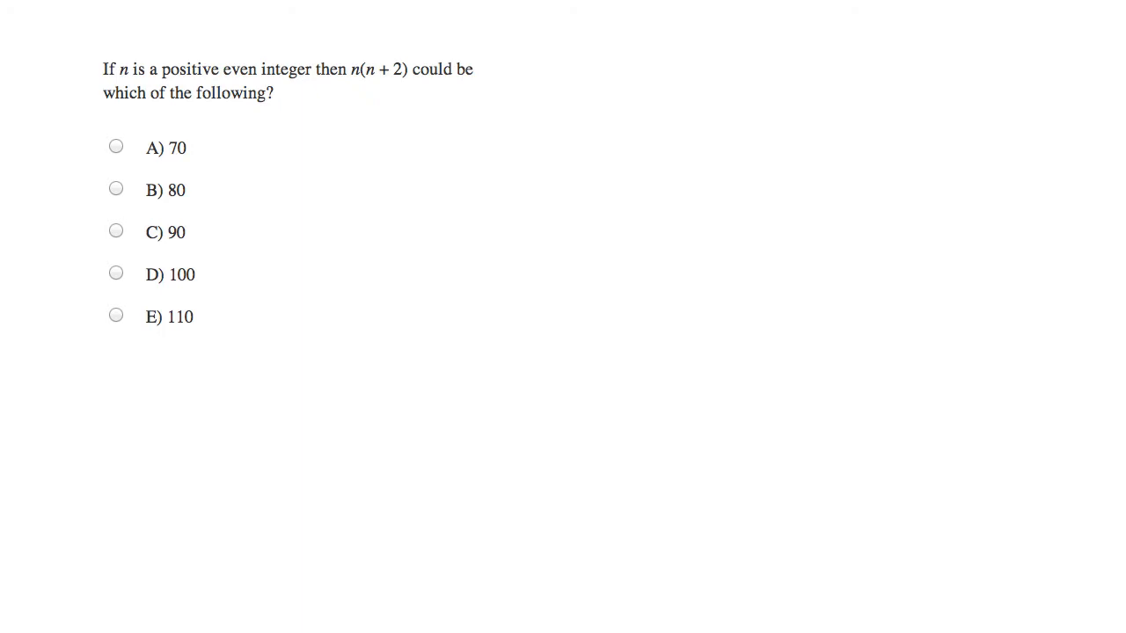
Underline the key phrases "is a positive even integer" and "n(n + 2)" in the question
drag(119, 85, 413, 84)
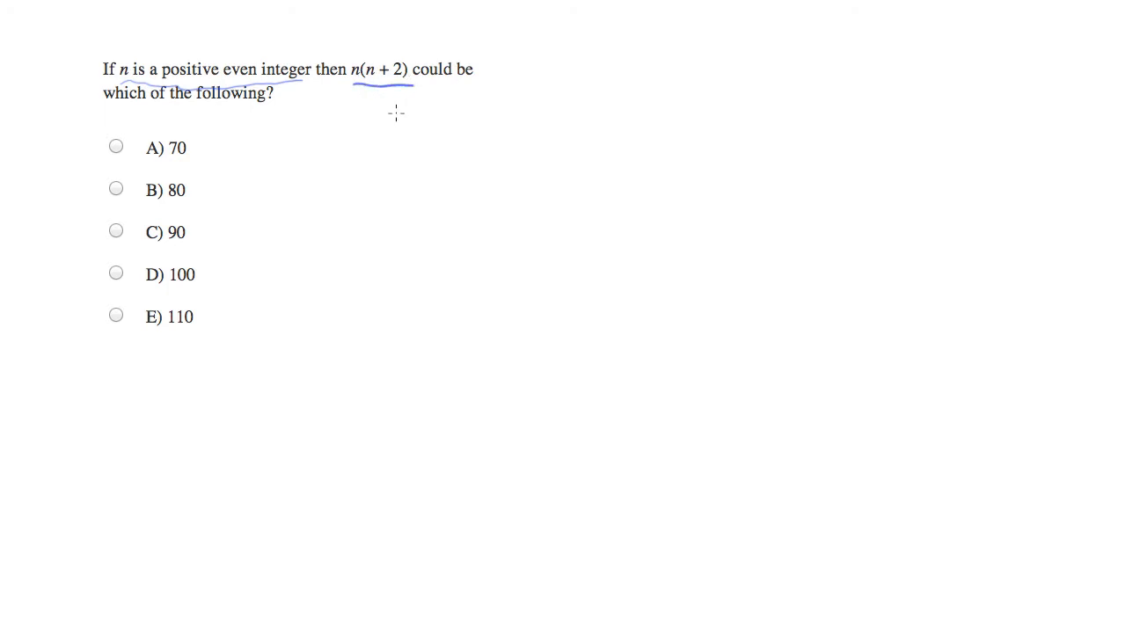
mouse_move(384, 120)
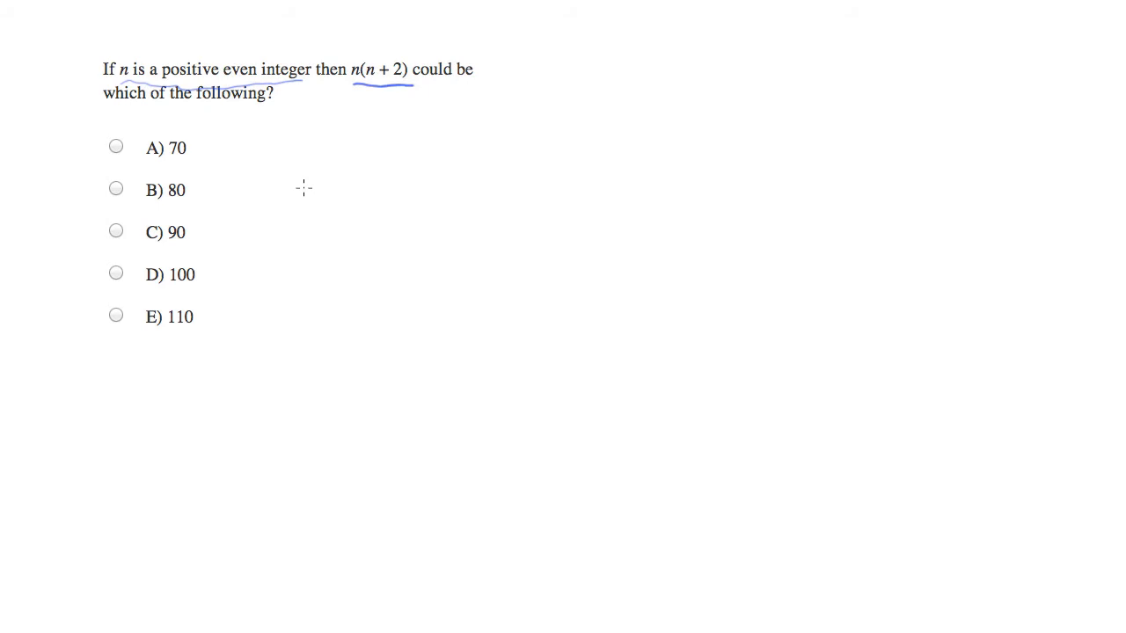
mouse_move(303, 197)
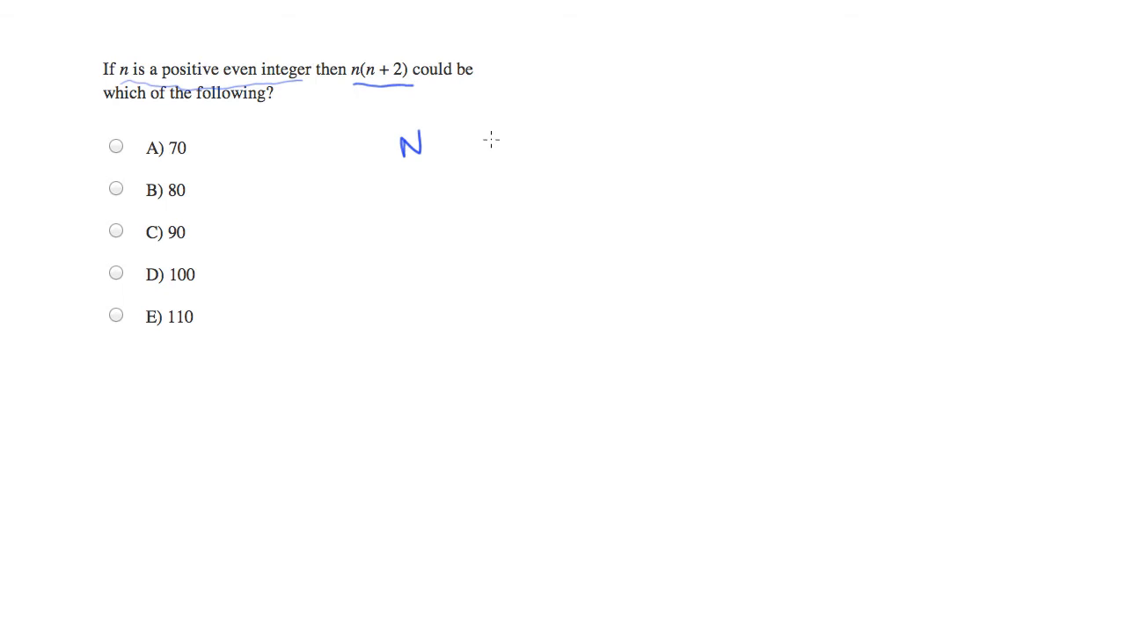
Handwrite the column headers "N" and "N+2" beside the answer choices
drag(490, 141, 571, 141)
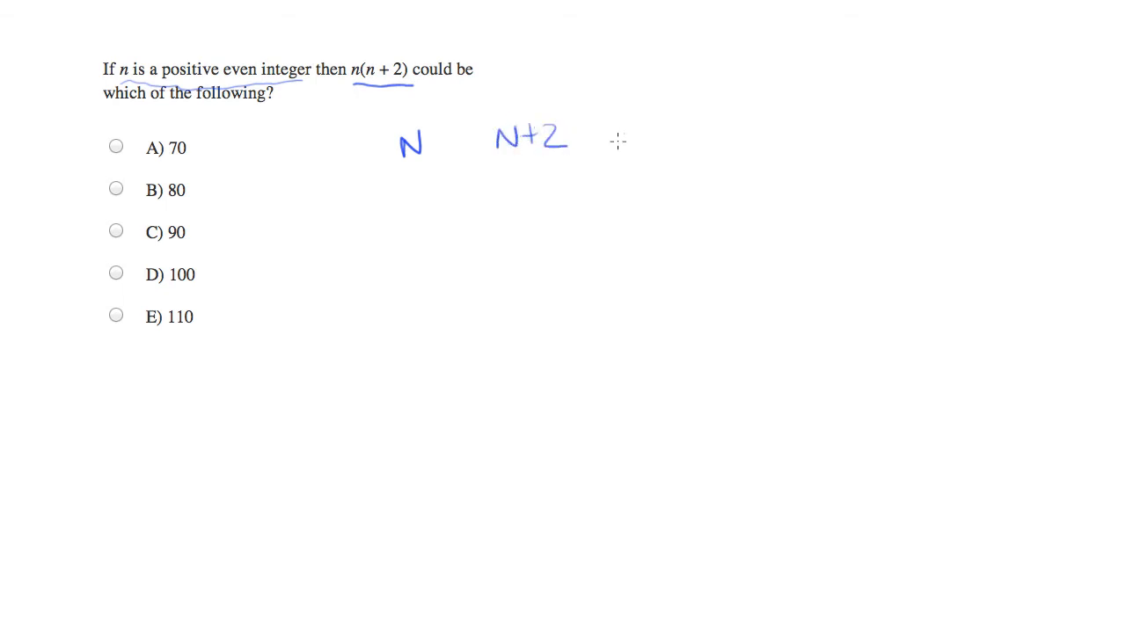